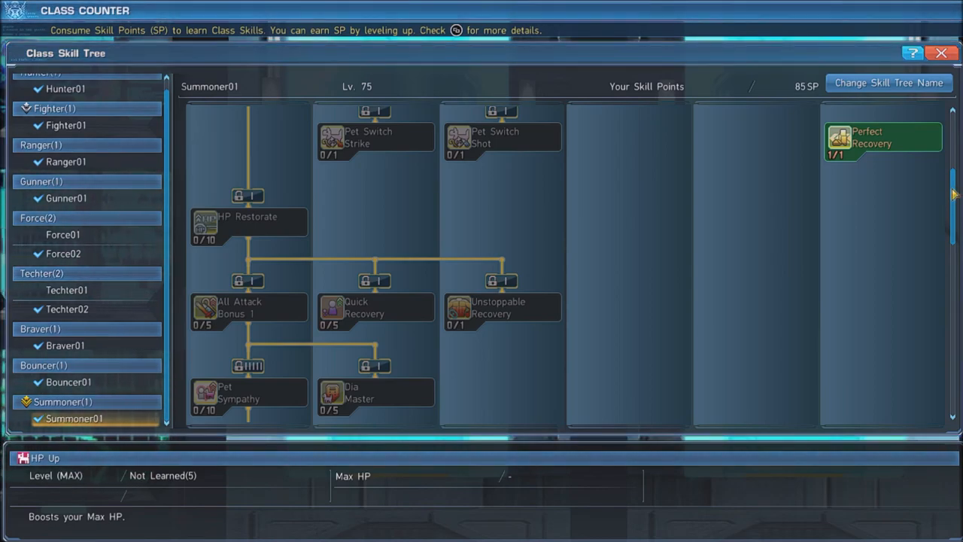
# Scroll down through the remaining Summoner skill tree entries
pyautogui.scroll(-3)
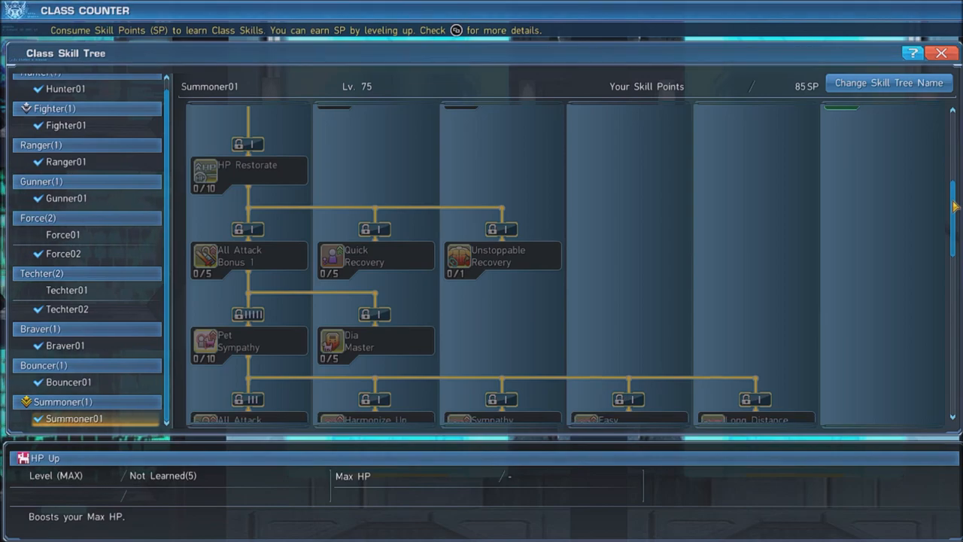
pyautogui.scroll(-3)
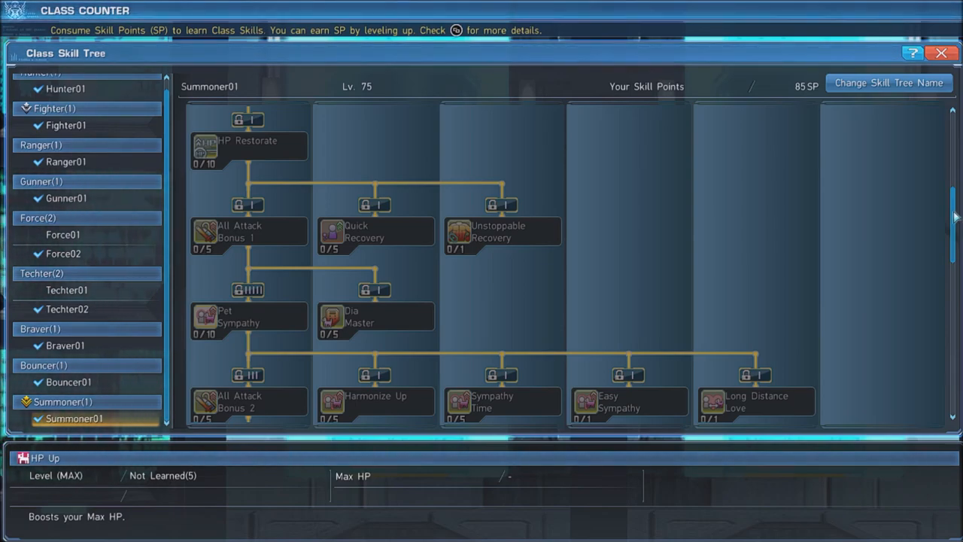
pyautogui.scroll(-3)
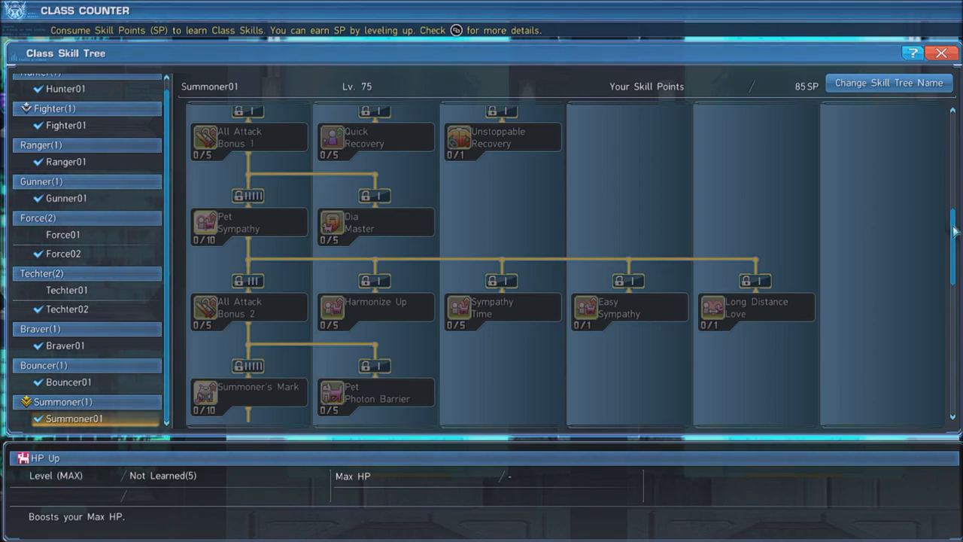
pyautogui.scroll(-3)
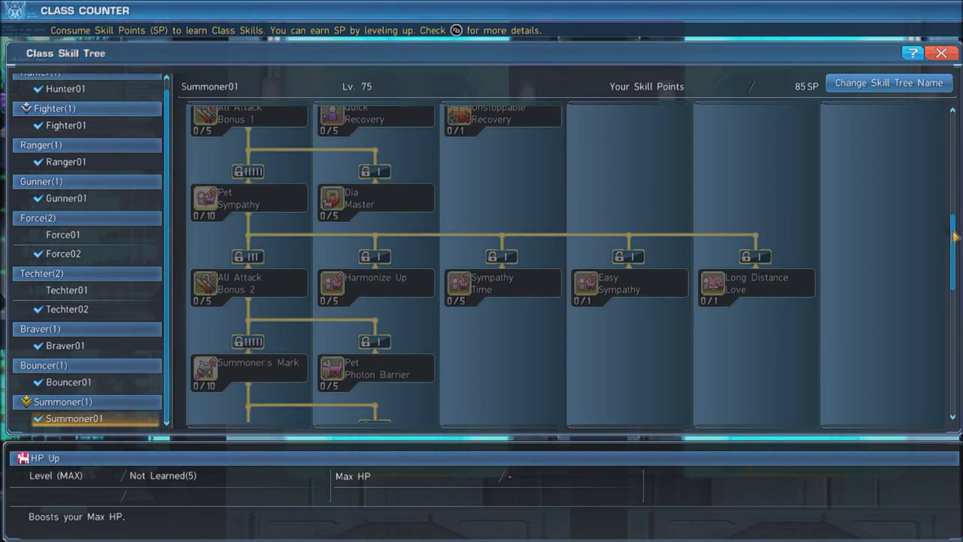
pyautogui.scroll(-3)
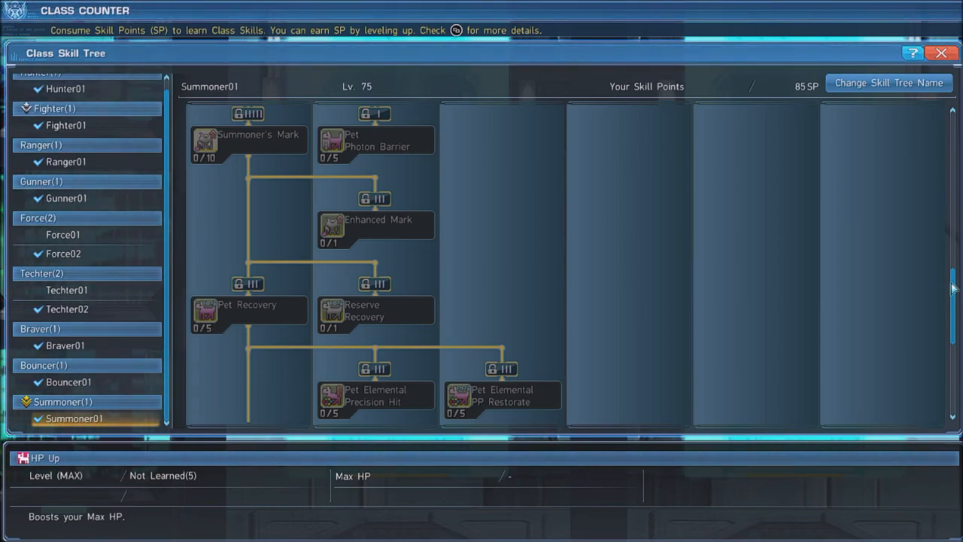
pyautogui.scroll(-3)
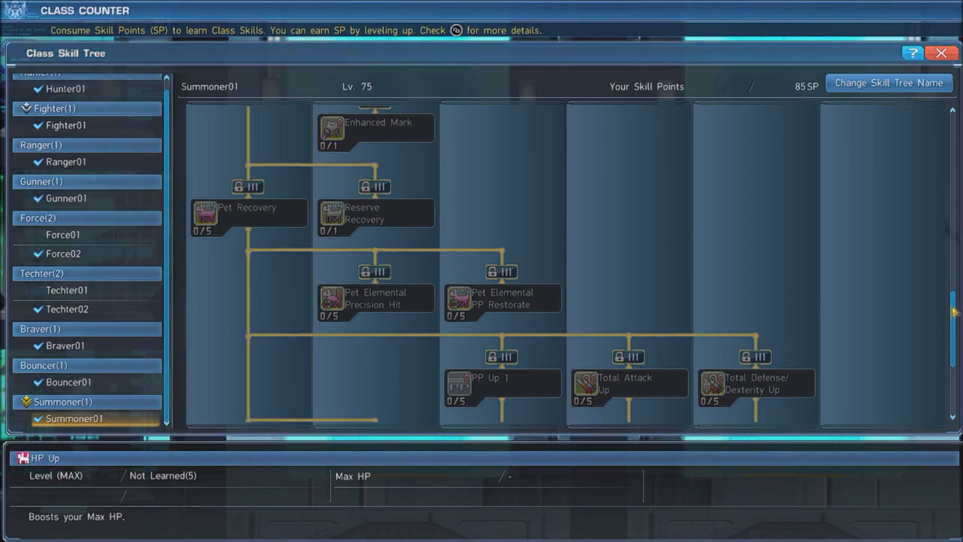
pyautogui.scroll(-3)
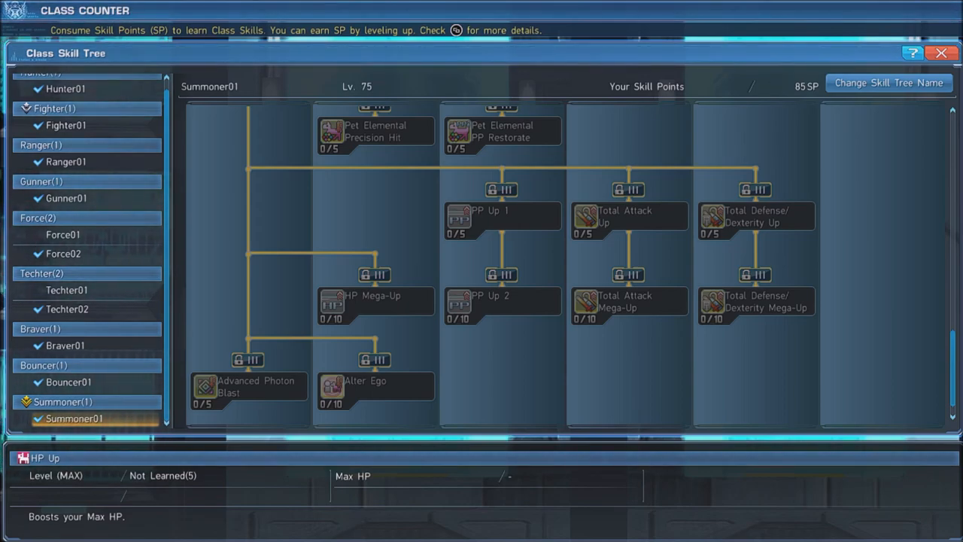
# Switch to the Fighter01 skill tree and scroll to its stance and focus skills
pyautogui.click(66, 125)
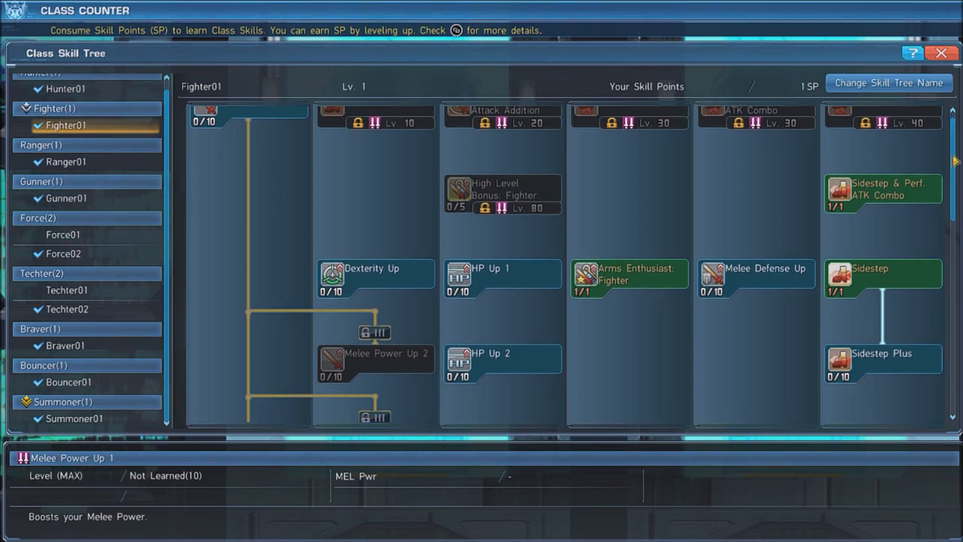
pyautogui.scroll(-3)
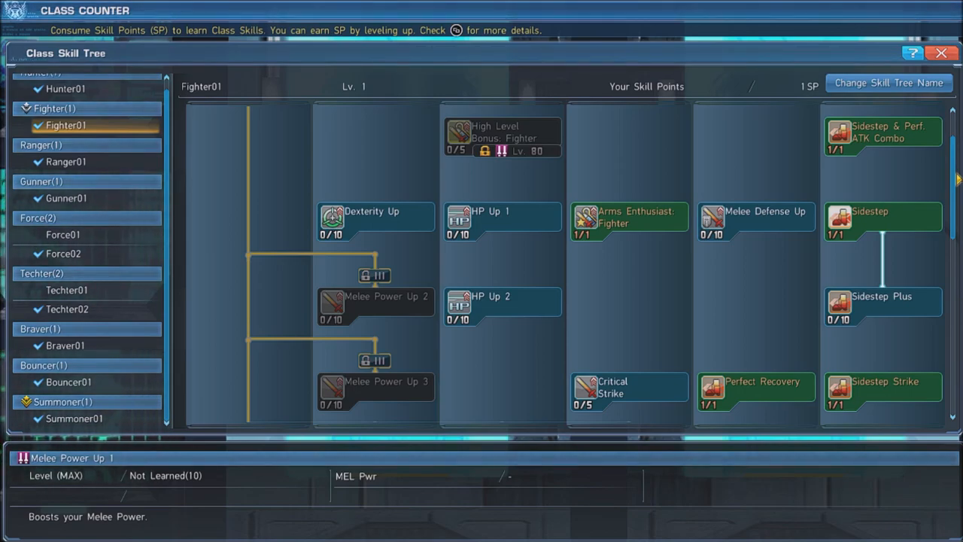
pyautogui.scroll(-3)
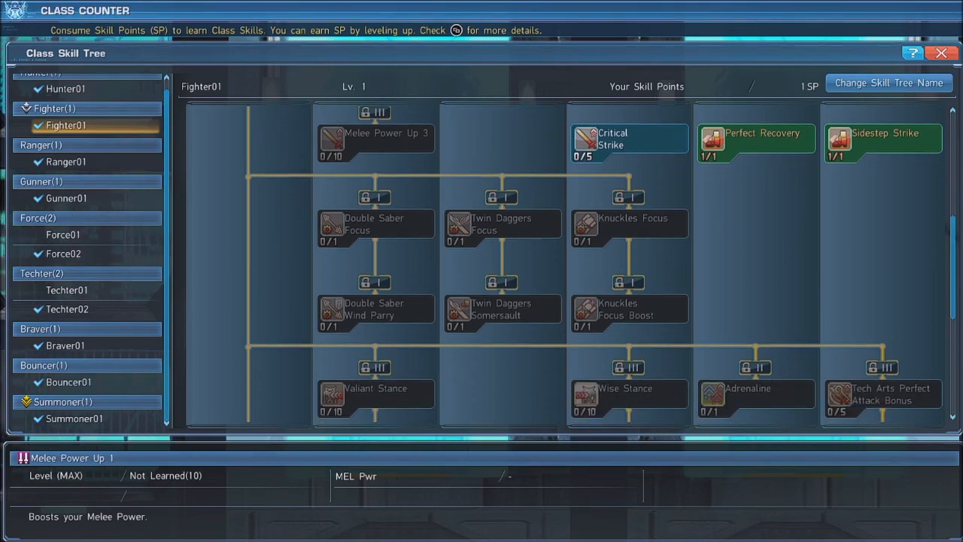
# Reach Overload and Crazy Beat, then close the Class Skill Tree to return to the field
pyautogui.scroll(-3)
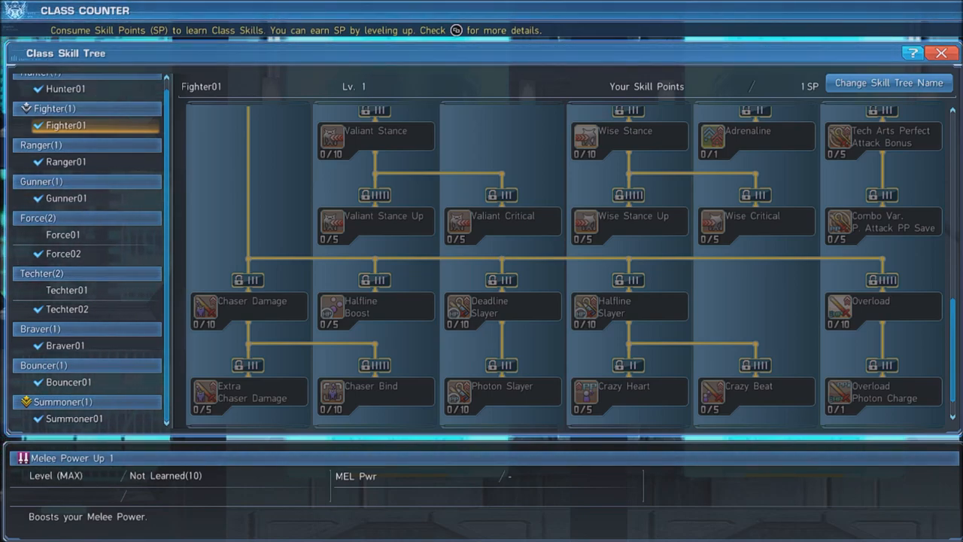
pyautogui.click(937, 53)
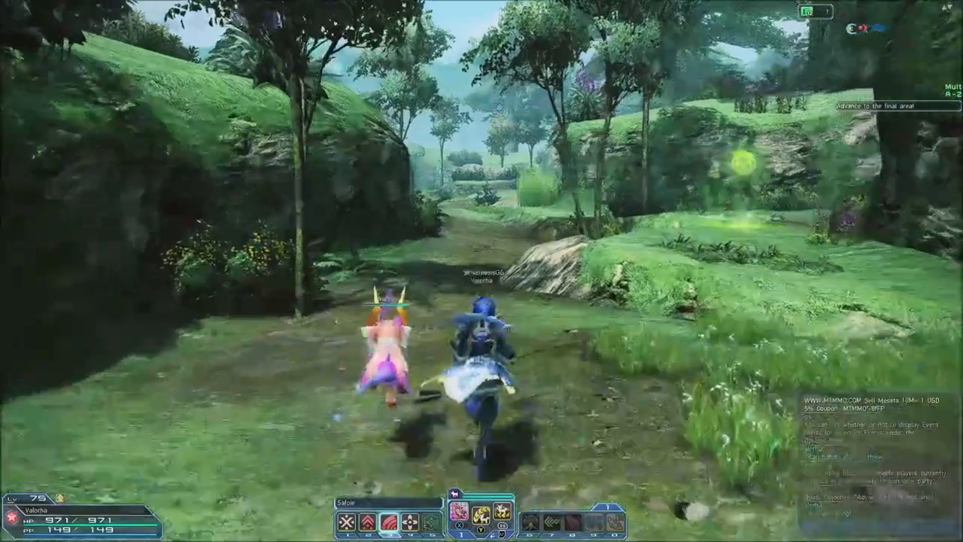